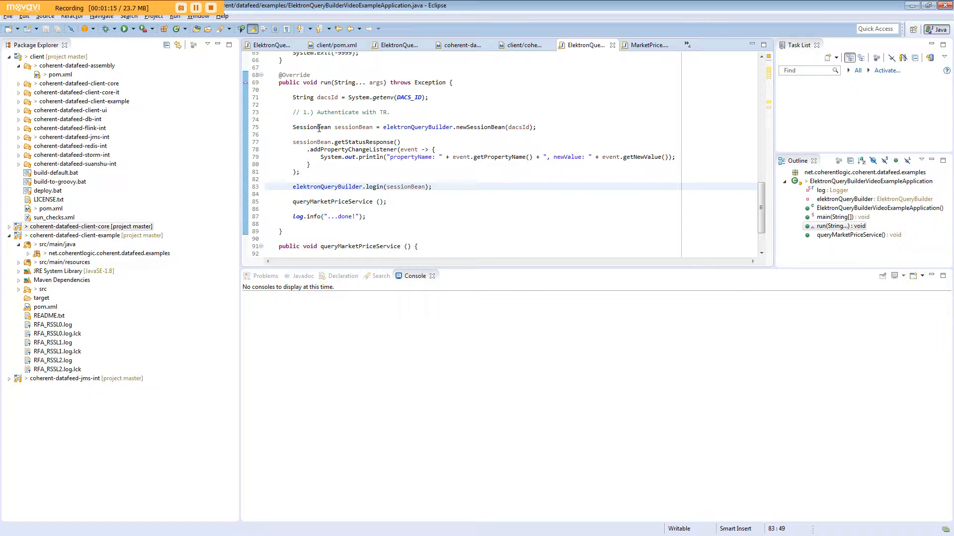
{"action": "mouse_move", "coordinate": [418, 127]}
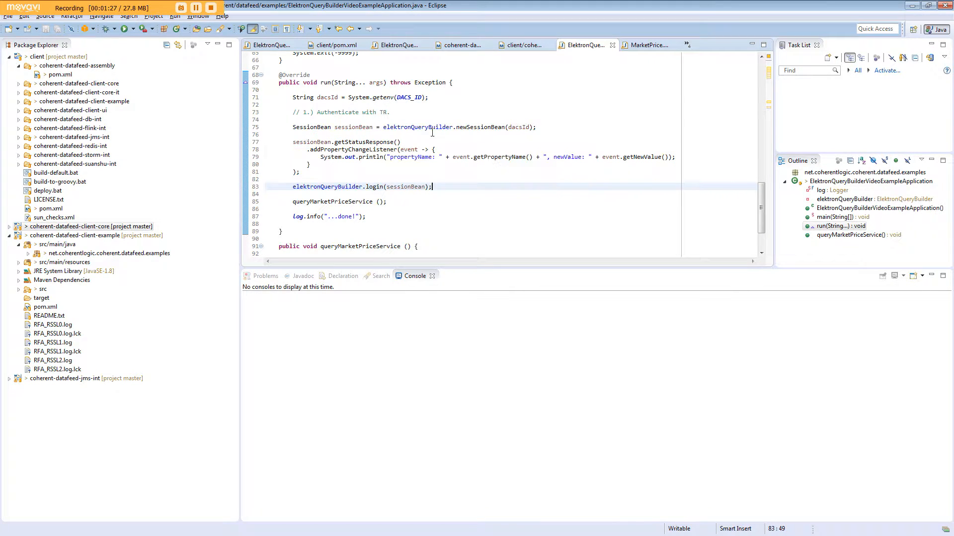
- Review the status listener and login call, then launch ElektronQueryBuilderVideoExampleApplication from recent launches
{"action": "double_click", "coordinate": [352, 149]}
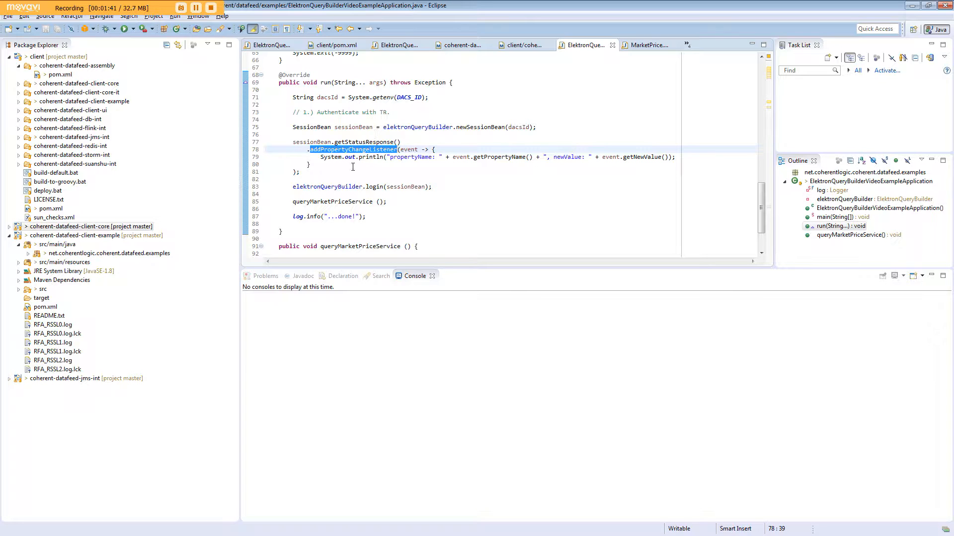
{"action": "double_click", "coordinate": [338, 187]}
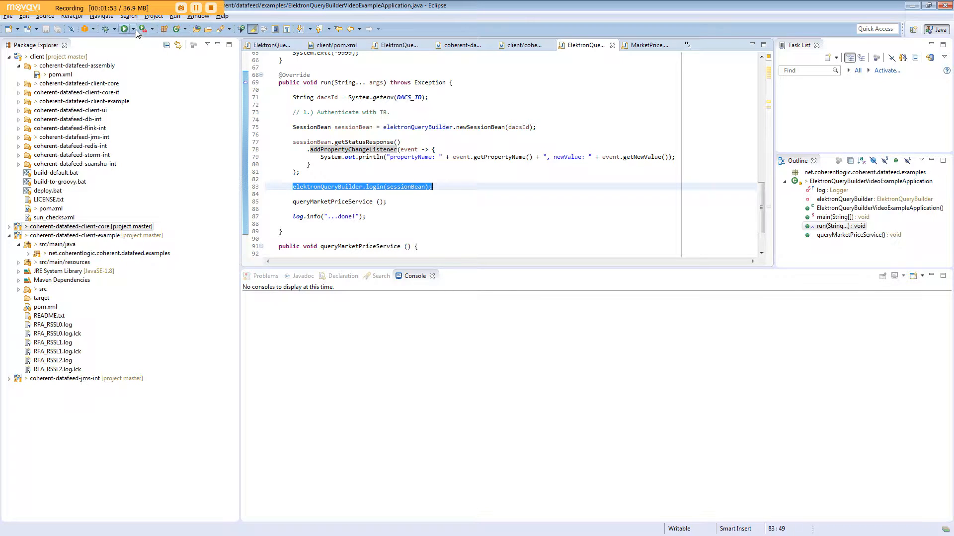
{"action": "left_click", "coordinate": [133, 29]}
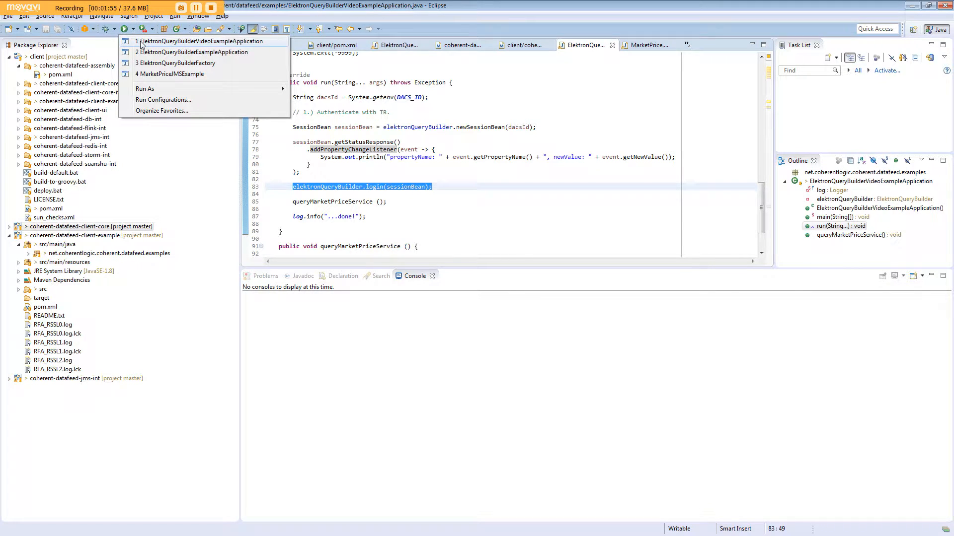
{"action": "left_click", "coordinate": [202, 41]}
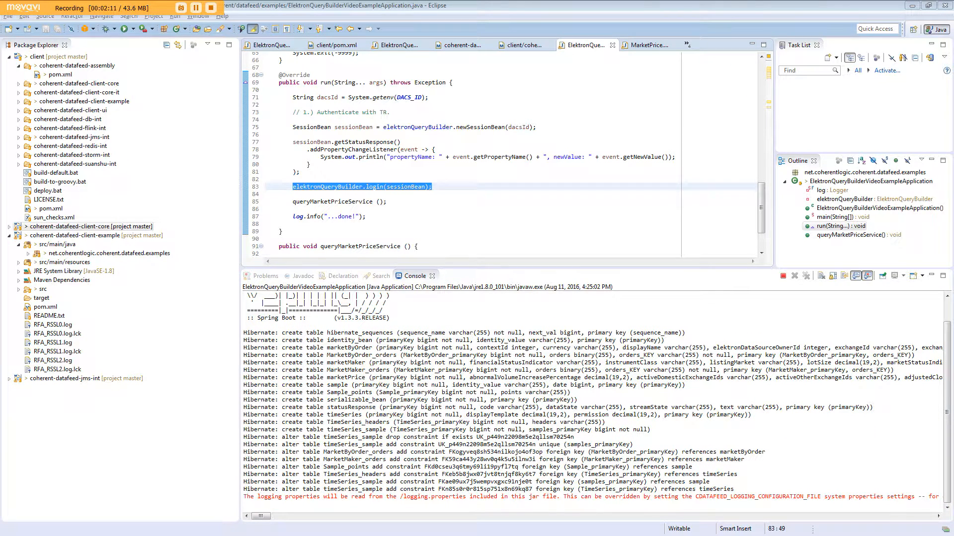
- Follow the console output until login is accepted, then terminate the run
{"action": "scroll", "scroll_direction": "down", "scroll_amount": 3}
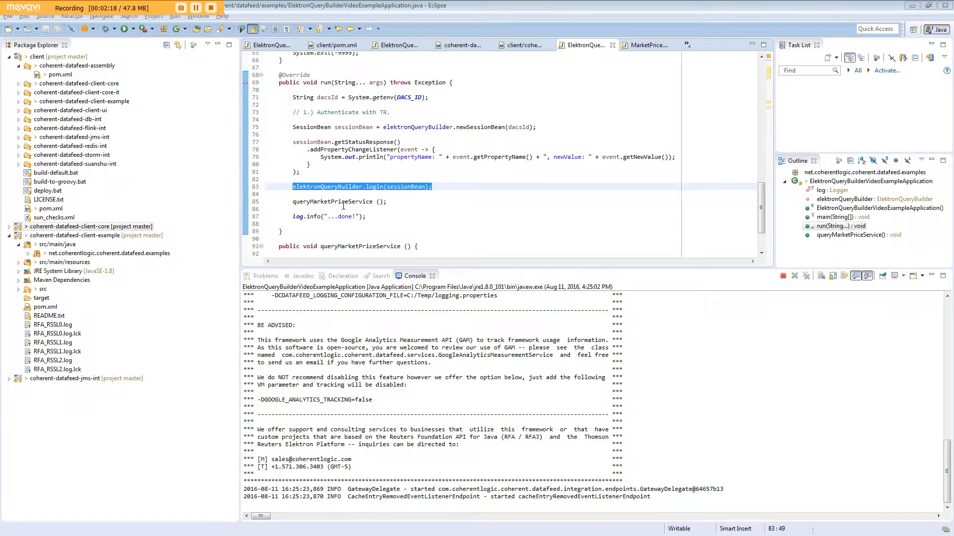
{"action": "scroll", "scroll_direction": "down", "scroll_amount": 3}
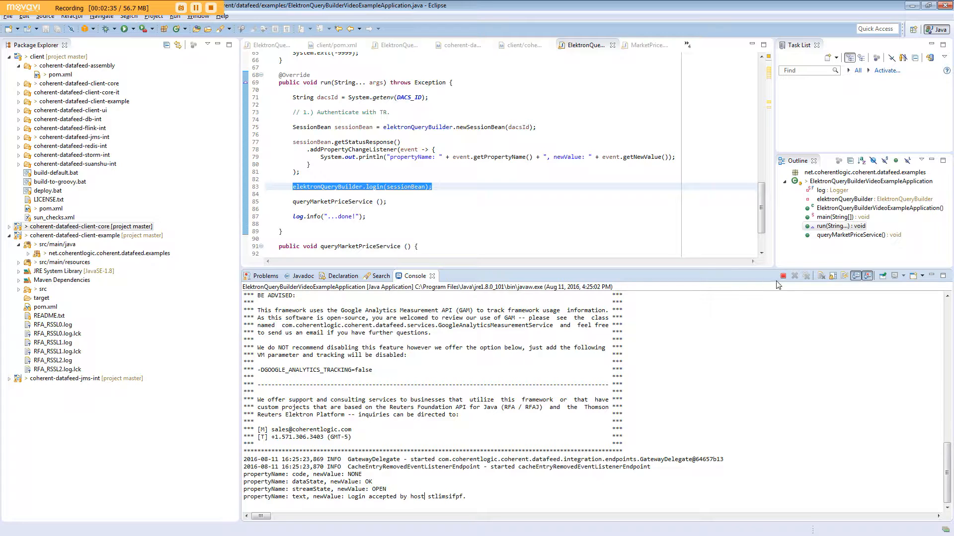
{"action": "left_click", "coordinate": [794, 276]}
{"action": "type", "text": "\"ddd\""}
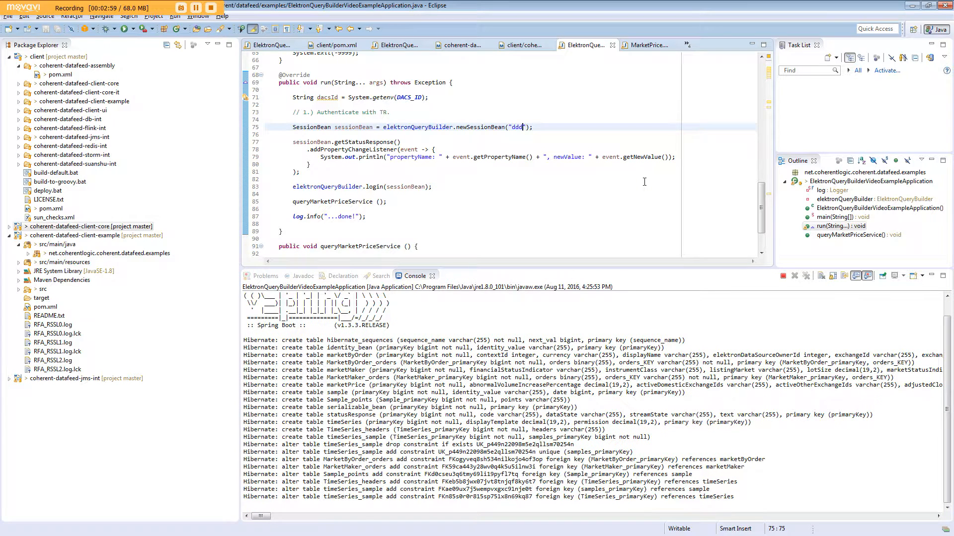
- Inspect the console showing NOT_ENTITLED status, CLOSED stream state and 'unknown to system' for session 'ddd'
{"action": "scroll", "scroll_direction": "down", "scroll_amount": 3}
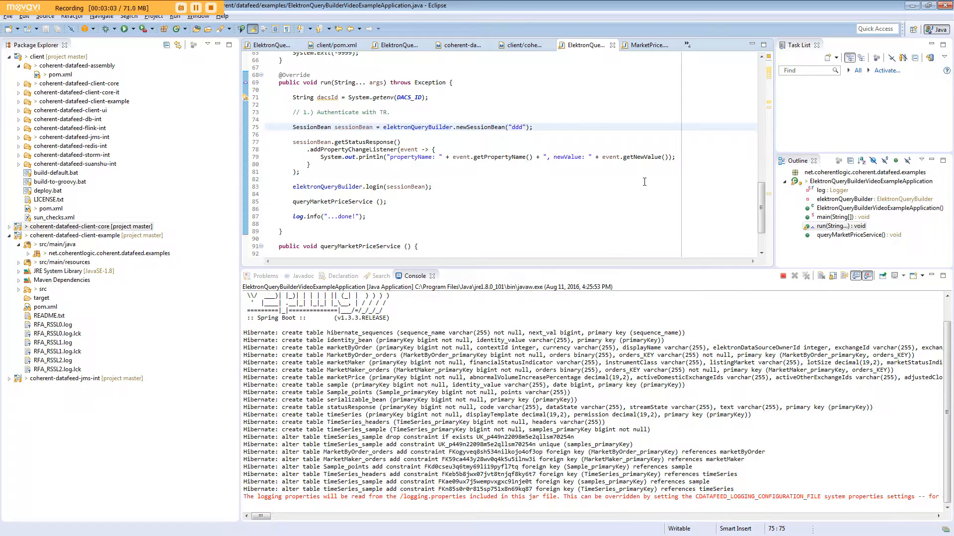
{"action": "scroll", "scroll_direction": "down", "scroll_amount": 3}
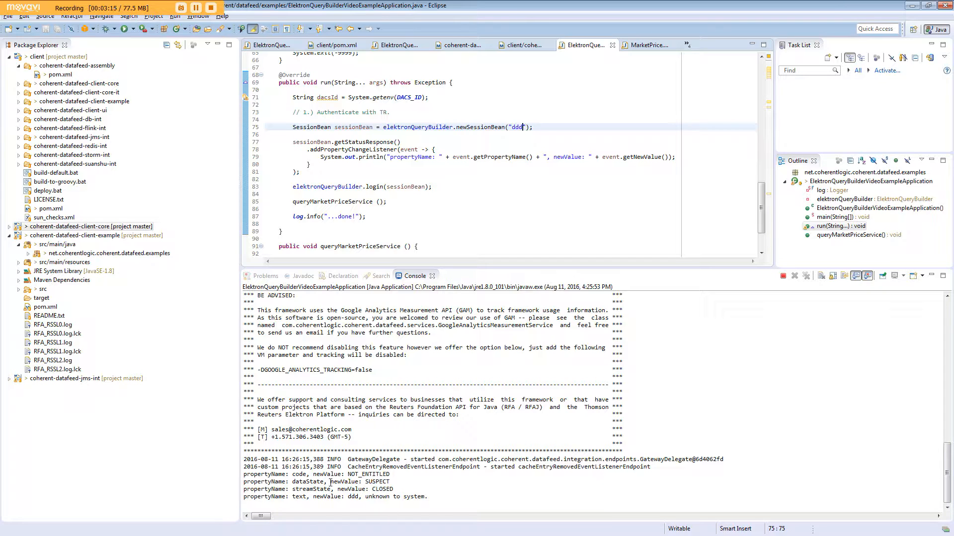
{"action": "double_click", "coordinate": [377, 481]}
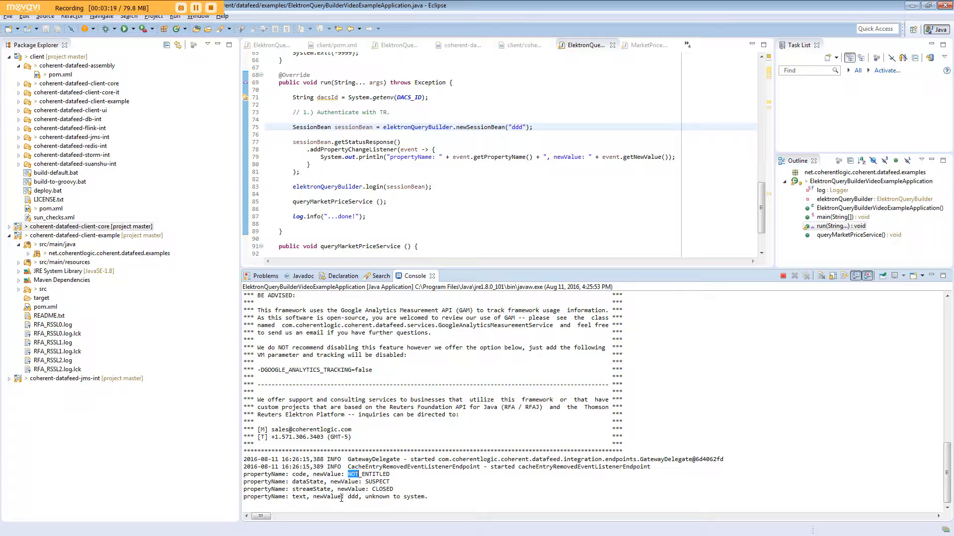
{"action": "double_click", "coordinate": [383, 489]}
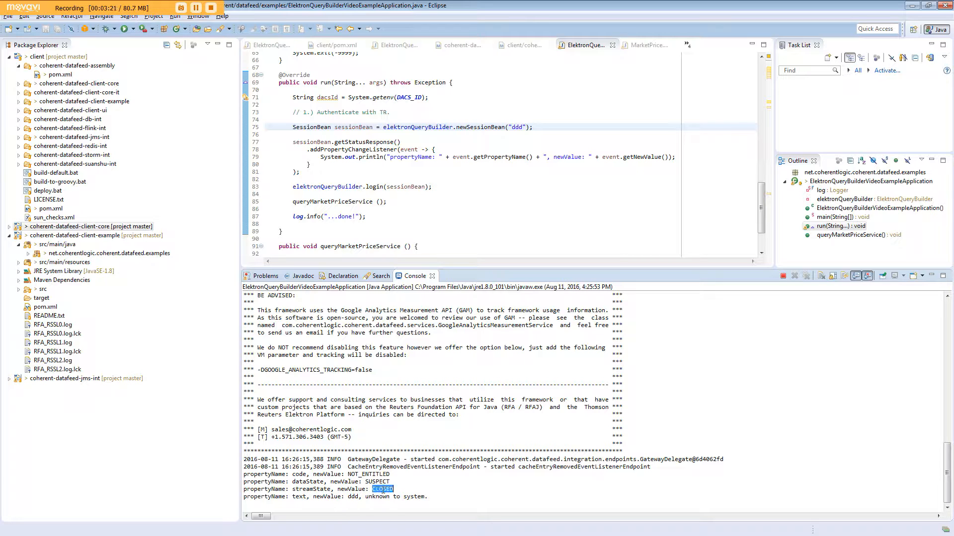
{"action": "double_click", "coordinate": [318, 497]}
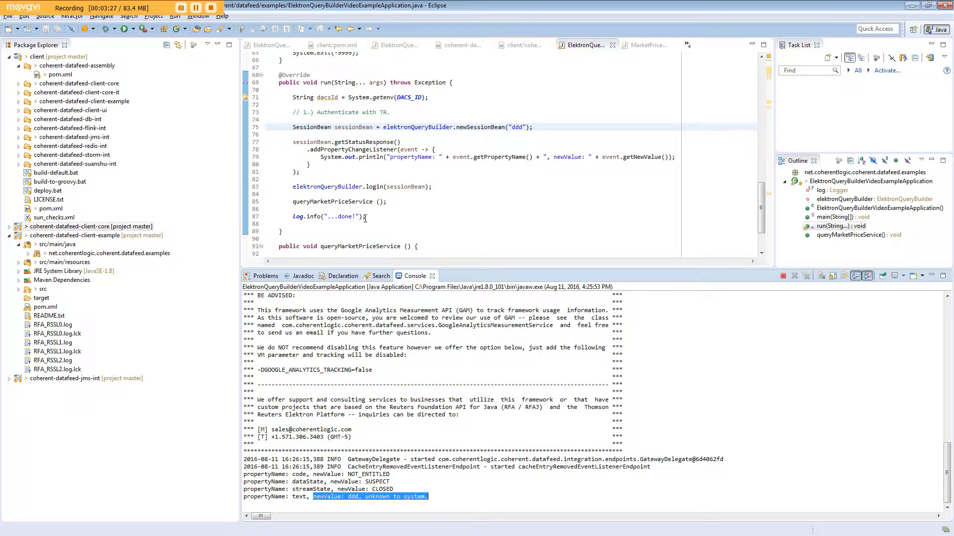
- Terminate the 'ddd' run and remove all terminated launches from the console
{"action": "left_click", "coordinate": [793, 275]}
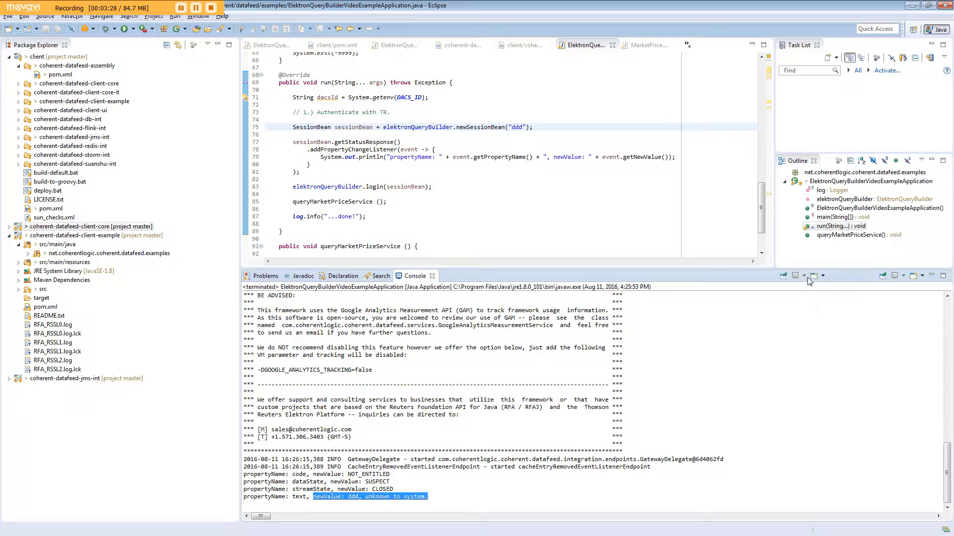
{"action": "left_click", "coordinate": [796, 275]}
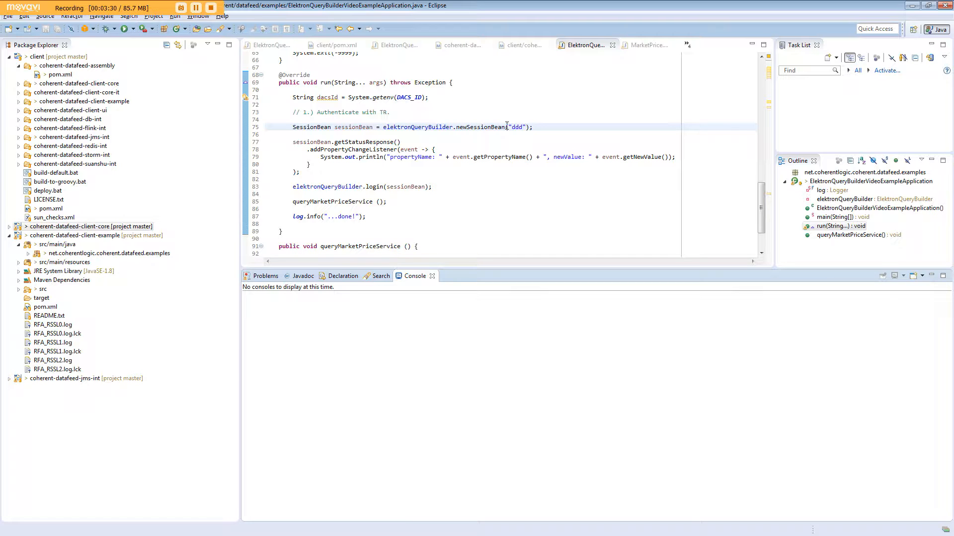
{"action": "double_click", "coordinate": [516, 126]}
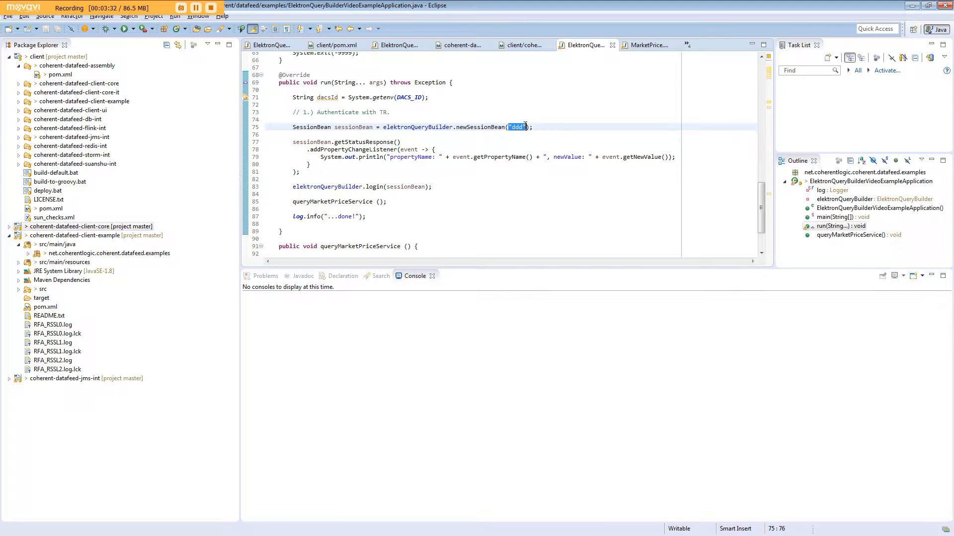
{"action": "key", "text": "Delete"}
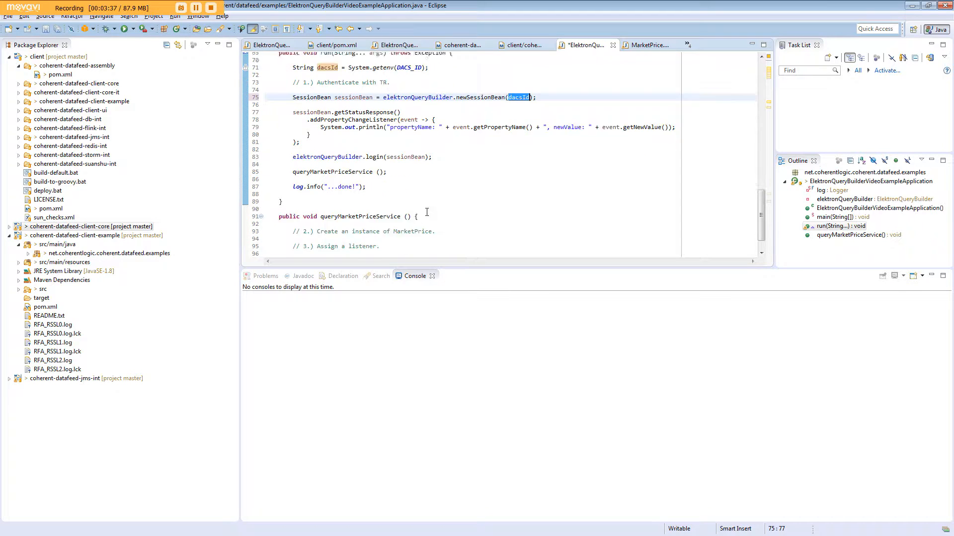
{"action": "scroll", "scroll_direction": "down", "scroll_amount": 3}
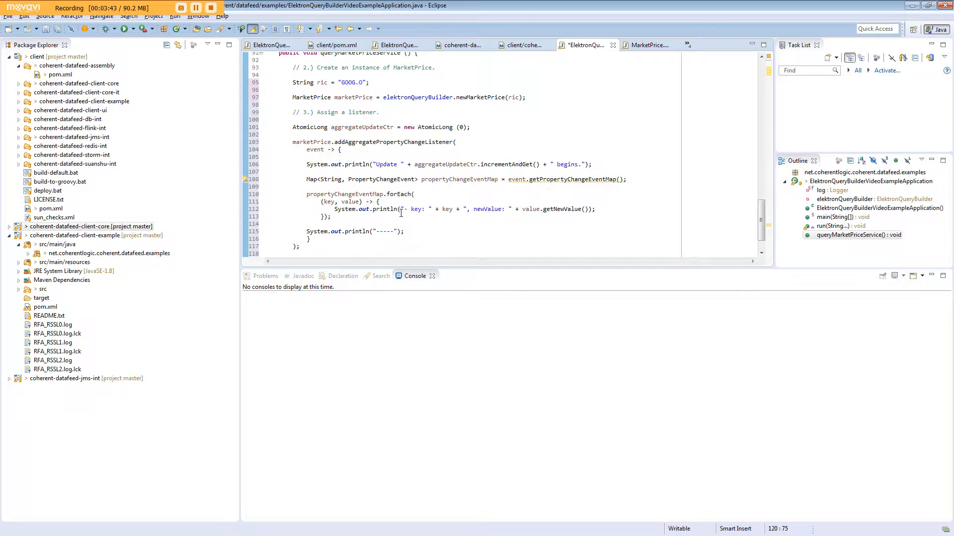
{"action": "scroll", "scroll_direction": "up", "scroll_amount": 3}
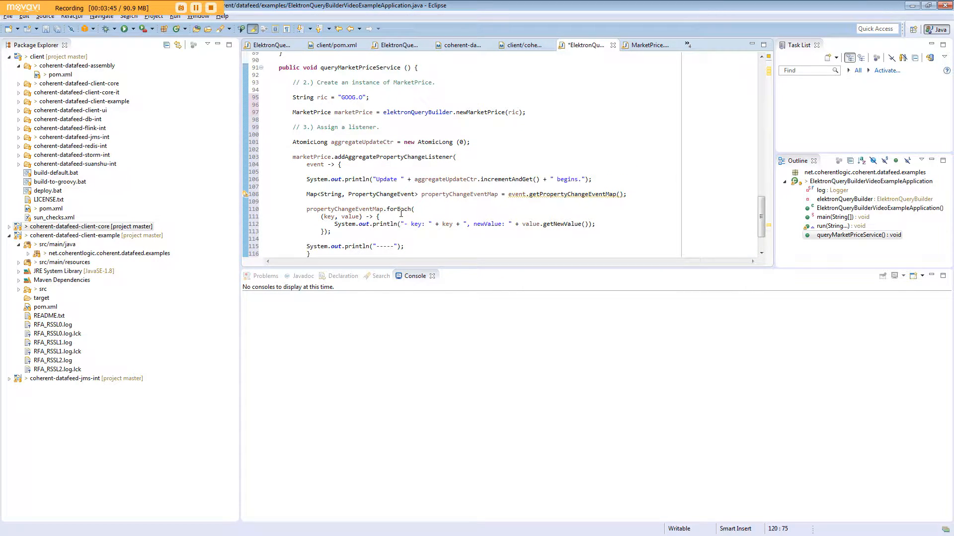
{"action": "key", "text": "ctrl+s"}
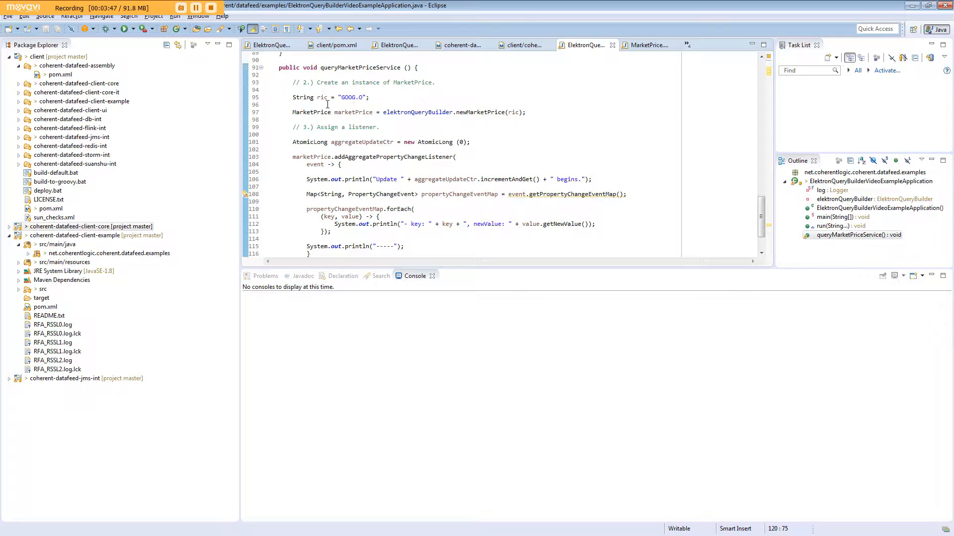
{"action": "left_click", "coordinate": [355, 105]}
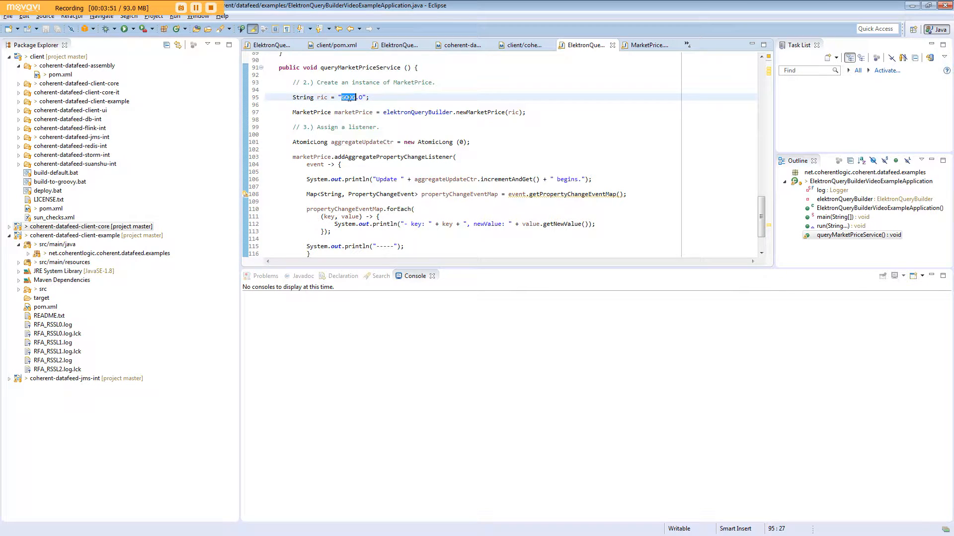
{"action": "double_click", "coordinate": [417, 112]}
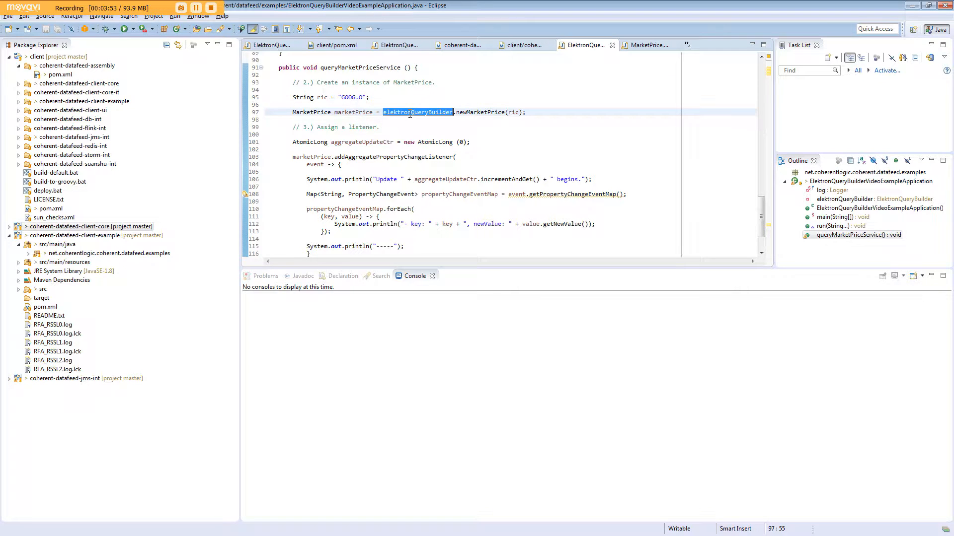
{"action": "left_click", "coordinate": [474, 113]}
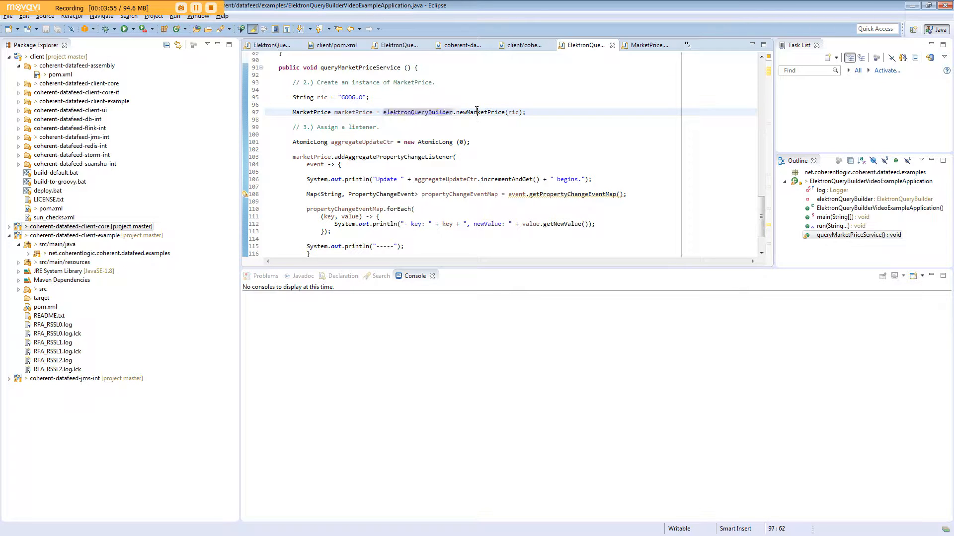
{"action": "double_click", "coordinate": [480, 113]}
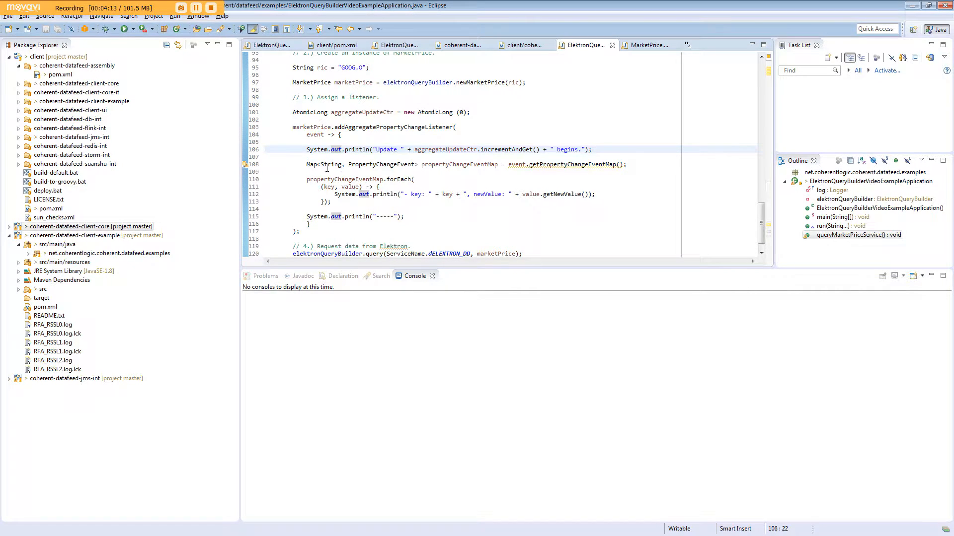
{"action": "double_click", "coordinate": [459, 164]}
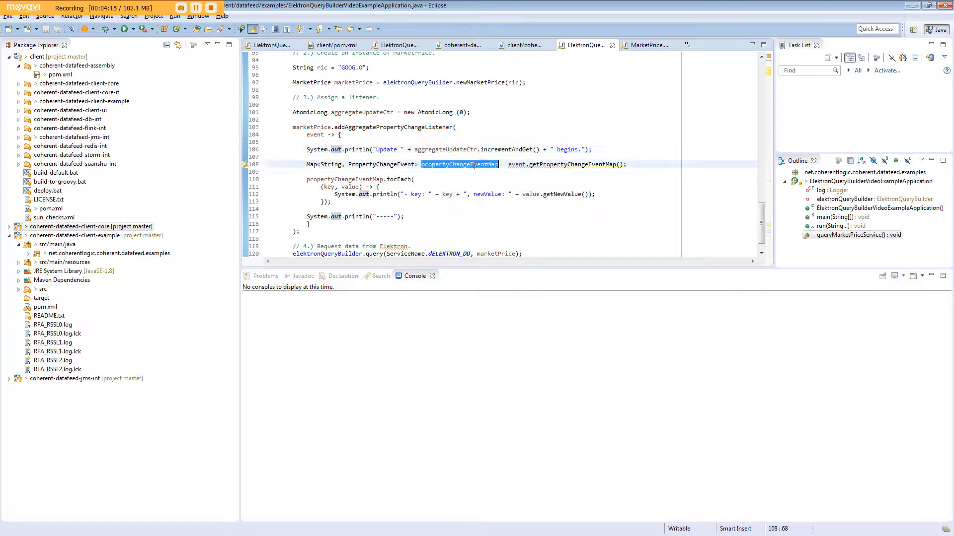
{"action": "left_click", "coordinate": [400, 179]}
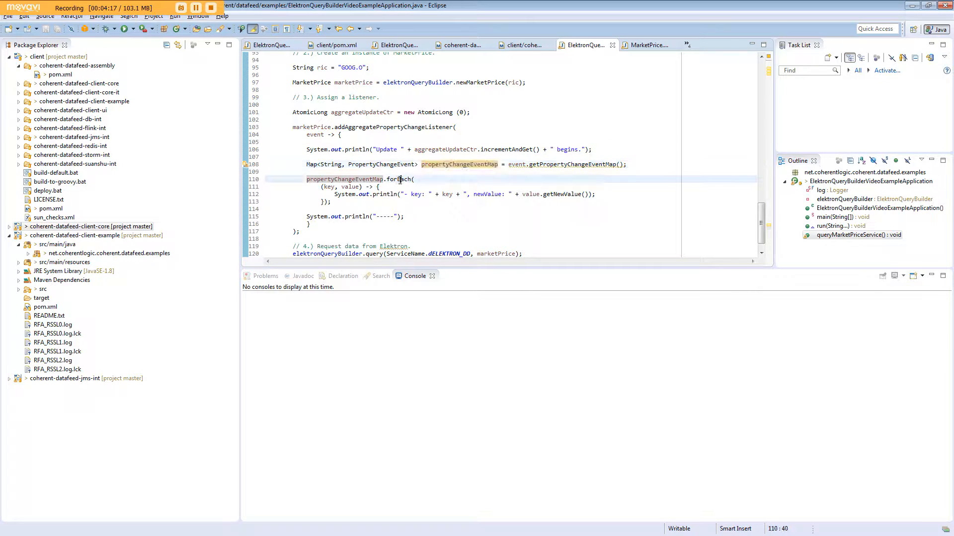
{"action": "double_click", "coordinate": [396, 180]}
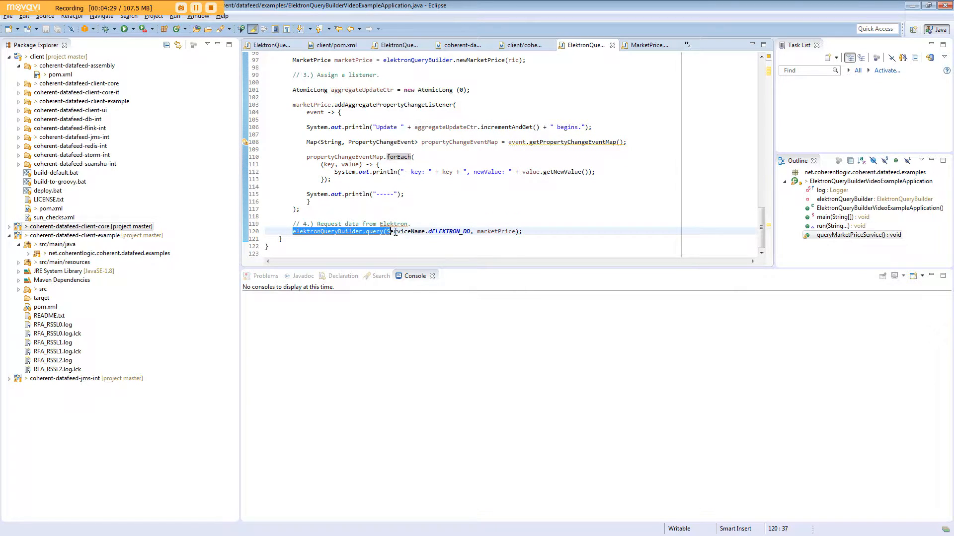
{"action": "left_click", "coordinate": [522, 231]}
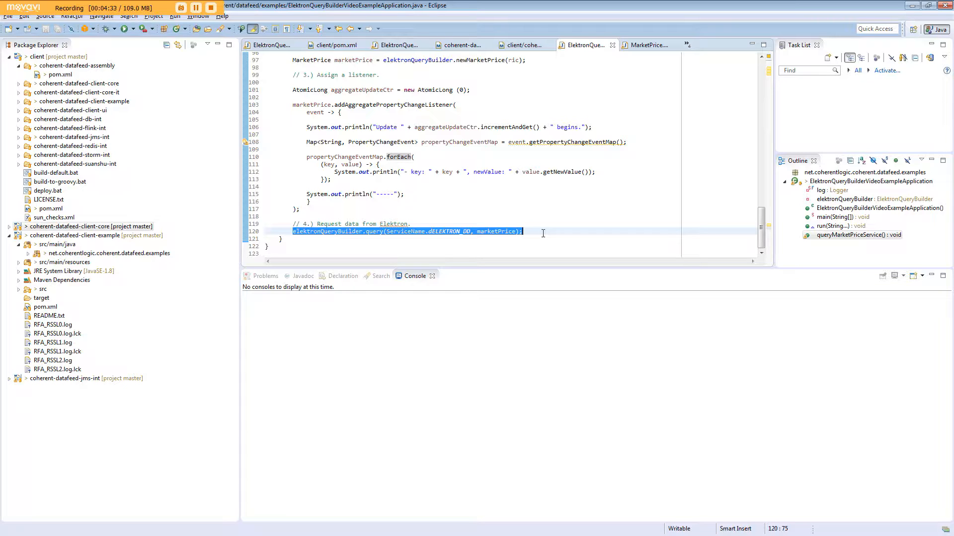
{"action": "left_click", "coordinate": [390, 231]}
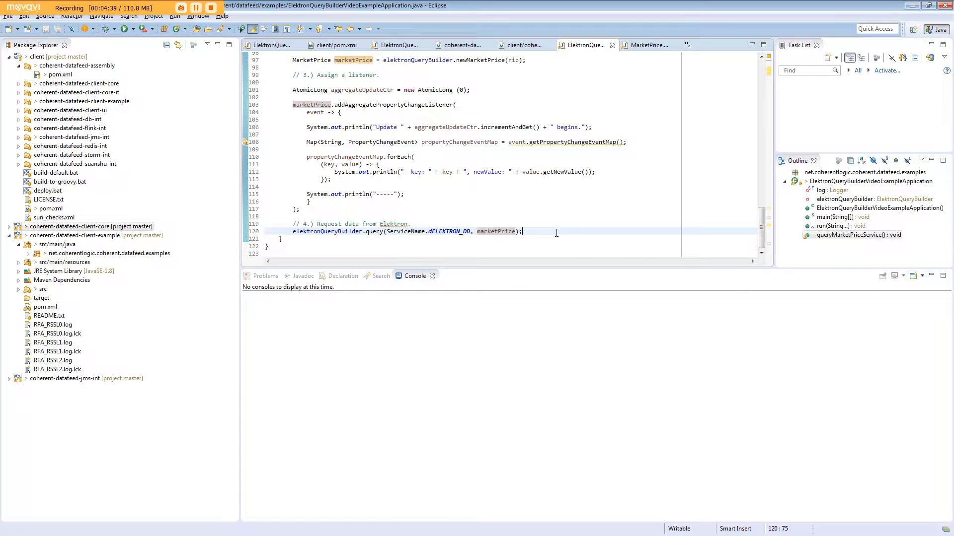
{"action": "mouse_move", "coordinate": [140, 40]}
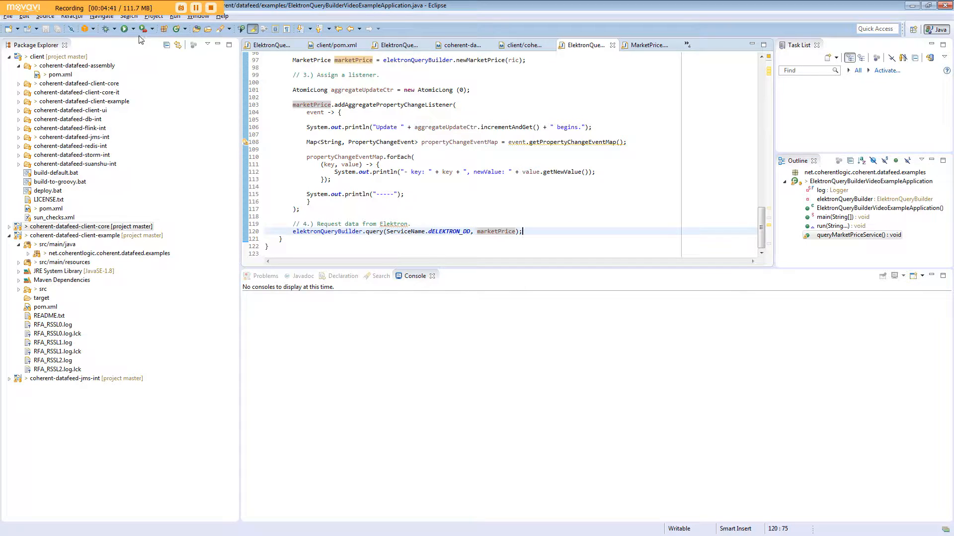
- Launch ElektronQueryBuilderVideoExampleApplication again from the recent launch configurations
{"action": "left_click", "coordinate": [125, 29]}
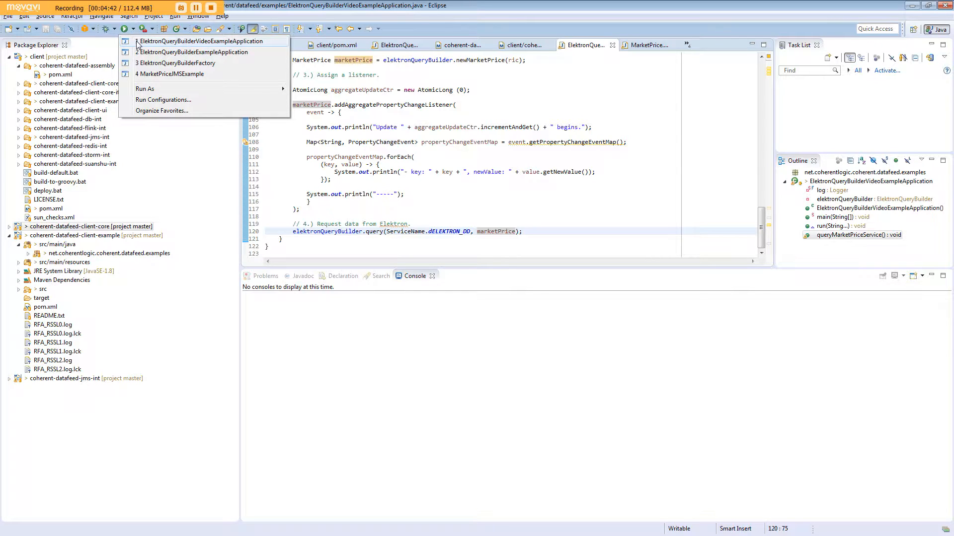
{"action": "left_click", "coordinate": [201, 41]}
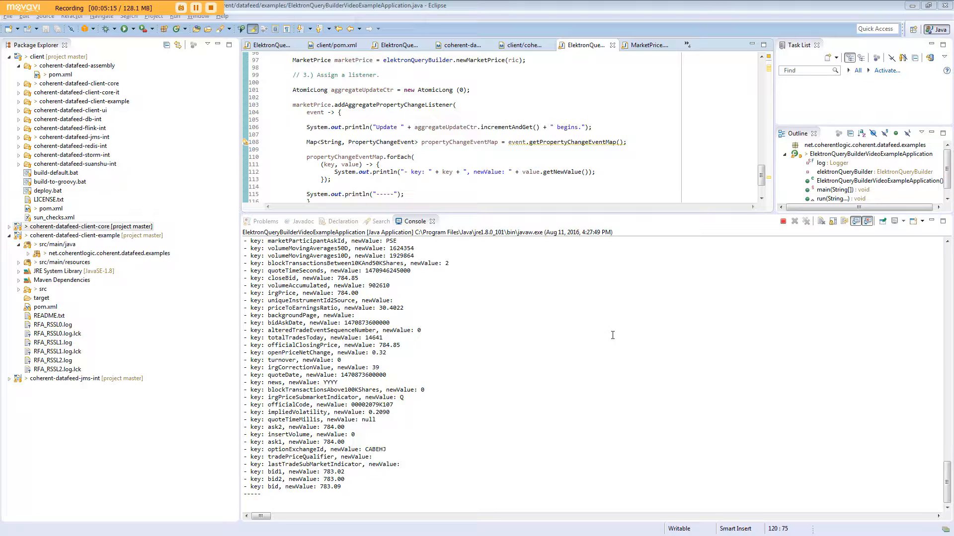
{"action": "mouse_move", "coordinate": [443, 419]}
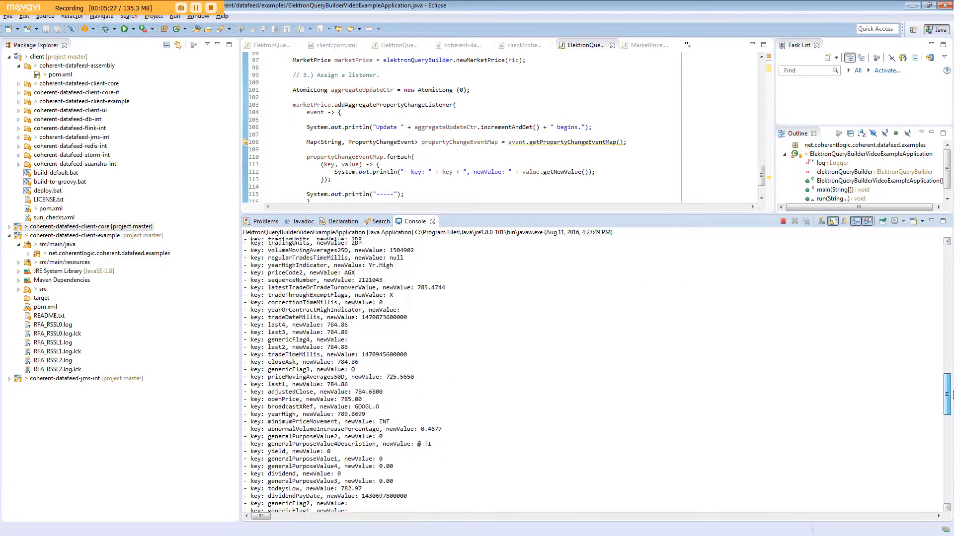
- Follow the streaming GOOG.O market price updates in the console through Update 2 (bid 783.40)
{"action": "scroll", "scroll_direction": "down", "scroll_amount": 3}
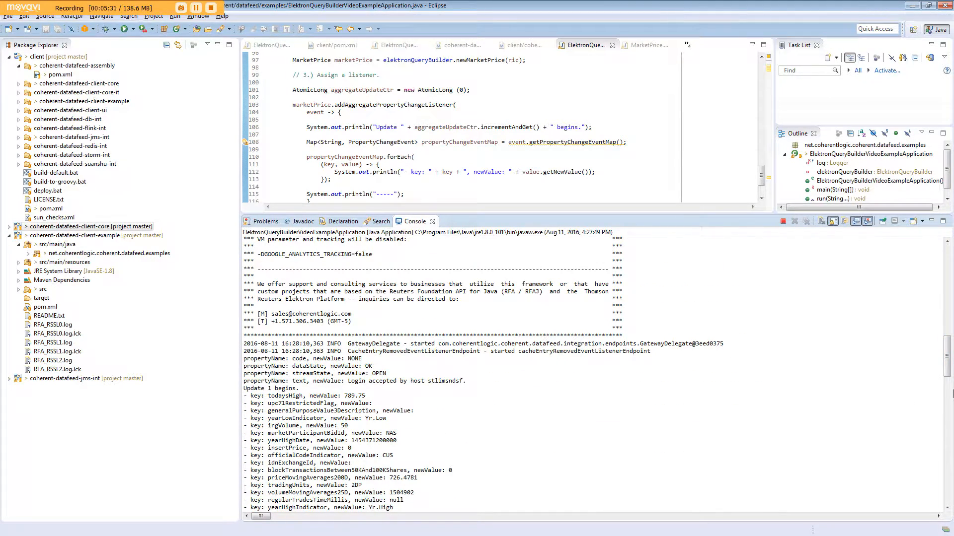
{"action": "scroll", "scroll_direction": "down", "scroll_amount": 3}
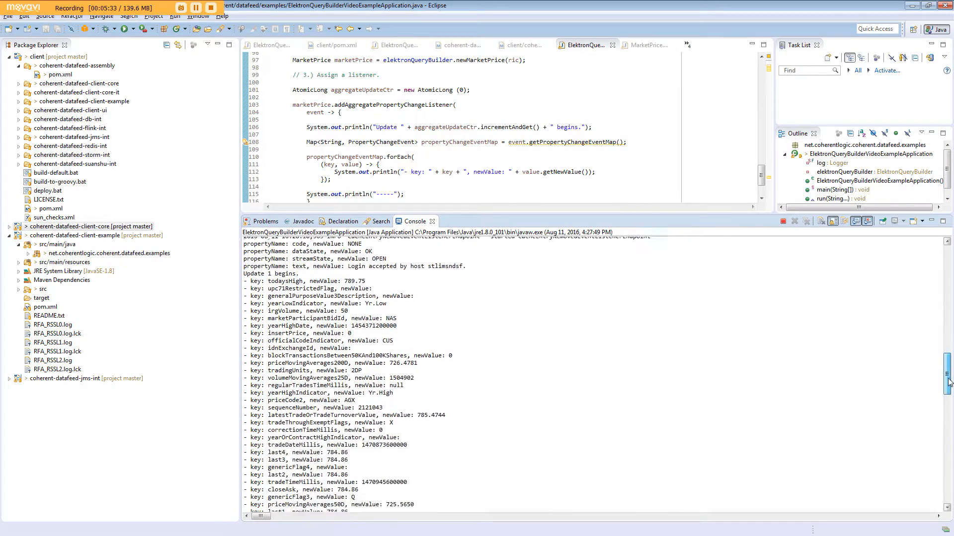
{"action": "scroll", "scroll_direction": "down", "scroll_amount": 3}
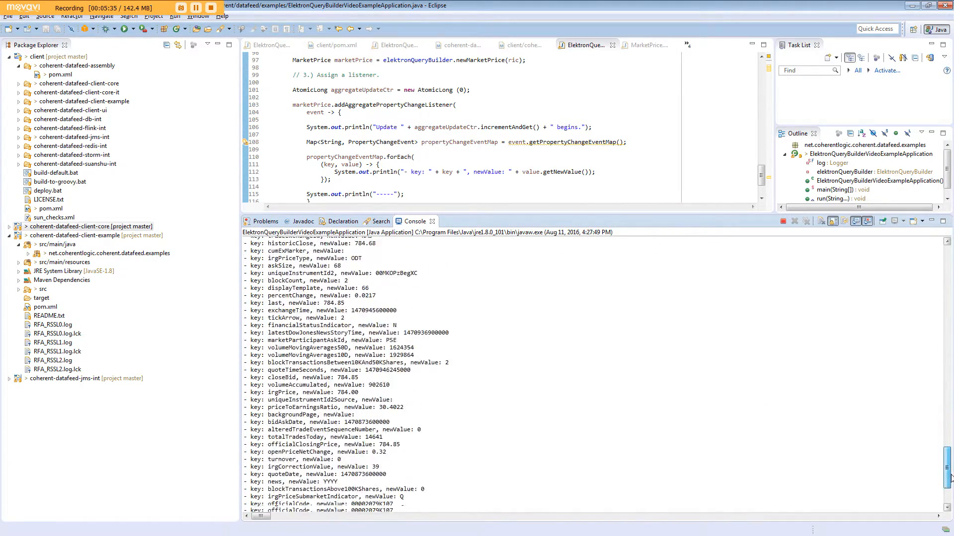
{"action": "scroll", "scroll_direction": "down", "scroll_amount": 3}
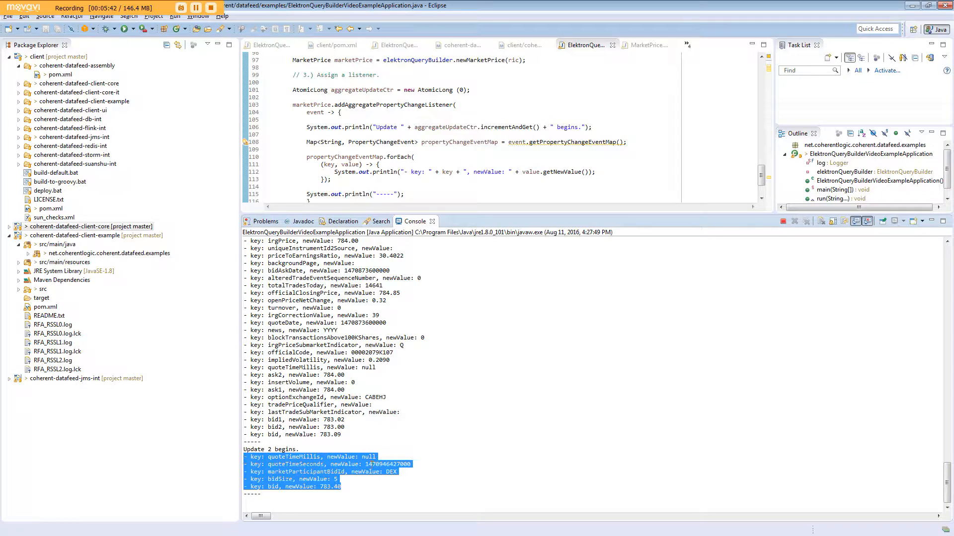
{"action": "left_click", "coordinate": [494, 486]}
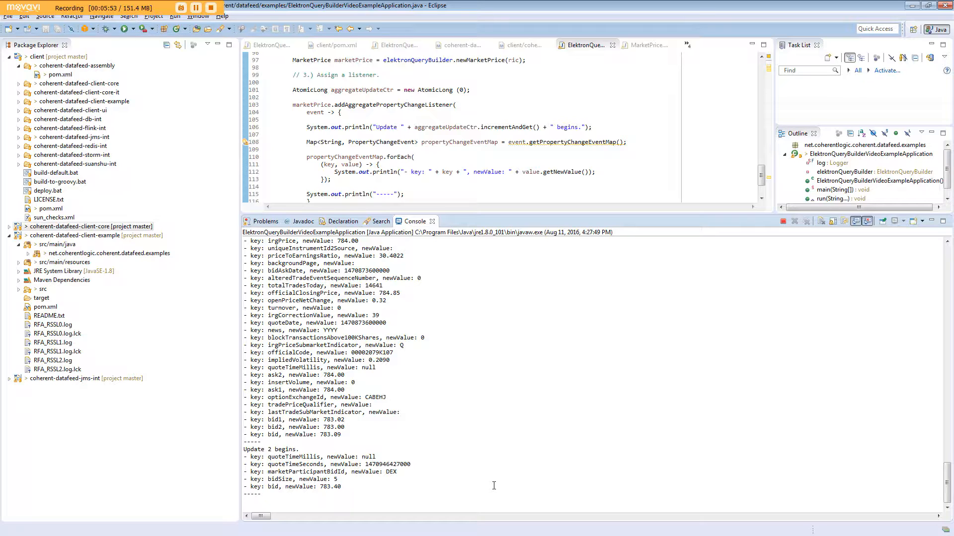
{"action": "mouse_move", "coordinate": [584, 419]}
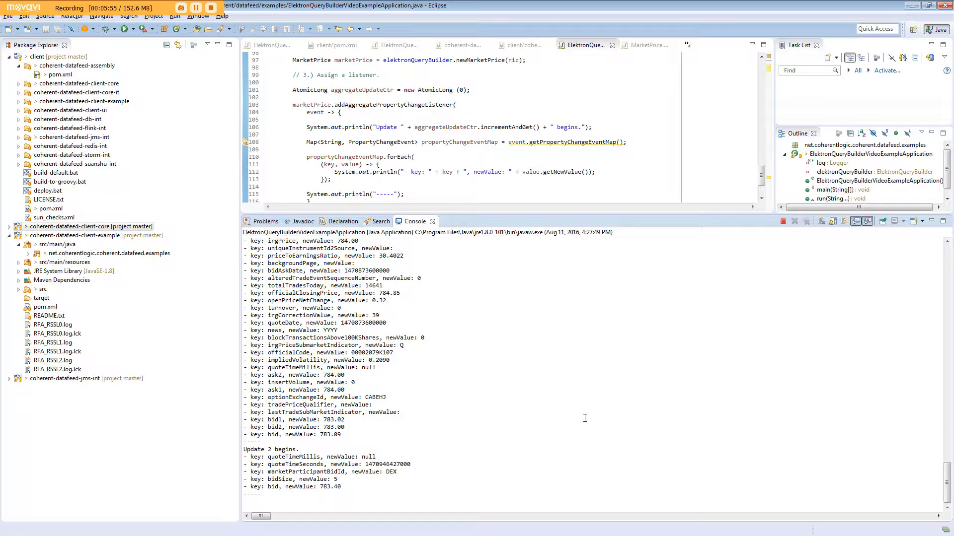